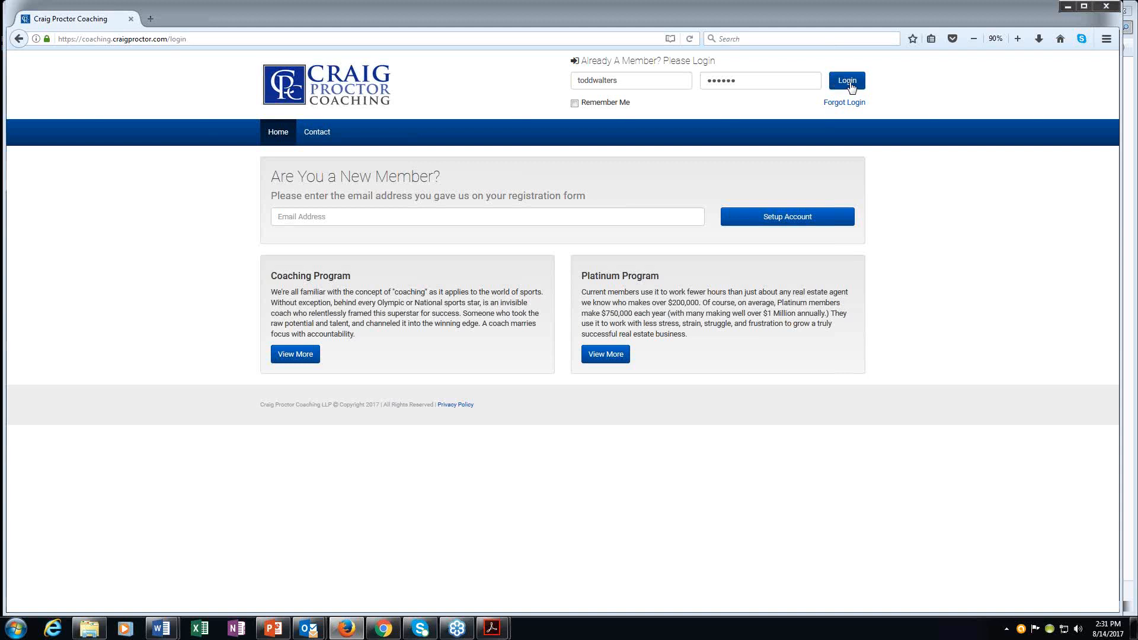
Step: Log in to the member site and bring up the Schedule menu on the dashboard
click(847, 80)
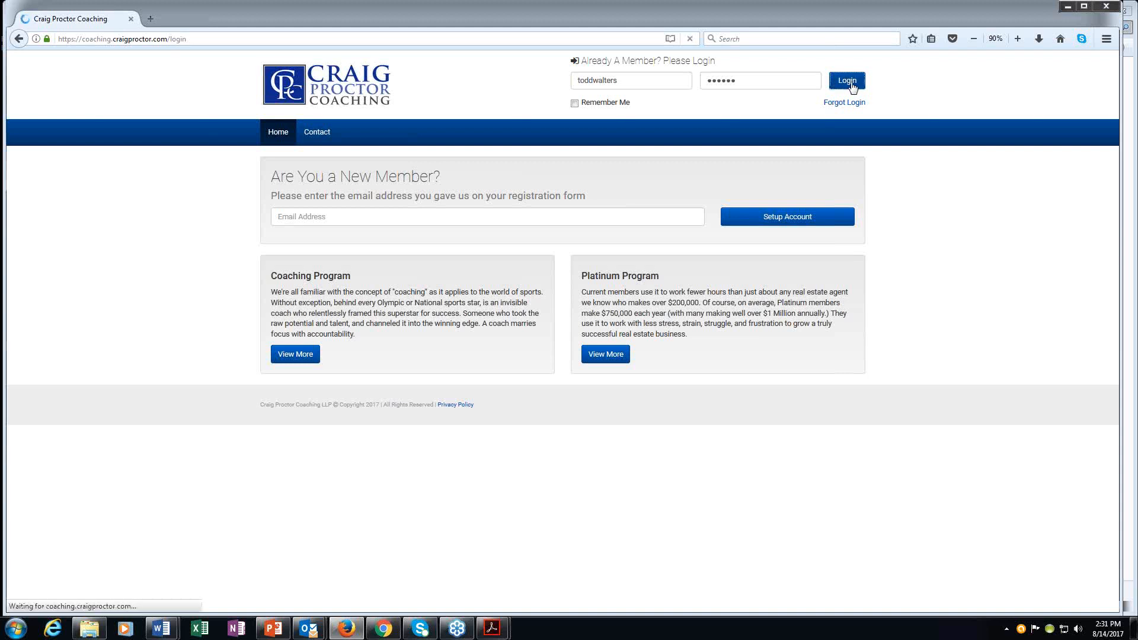
click(846, 80)
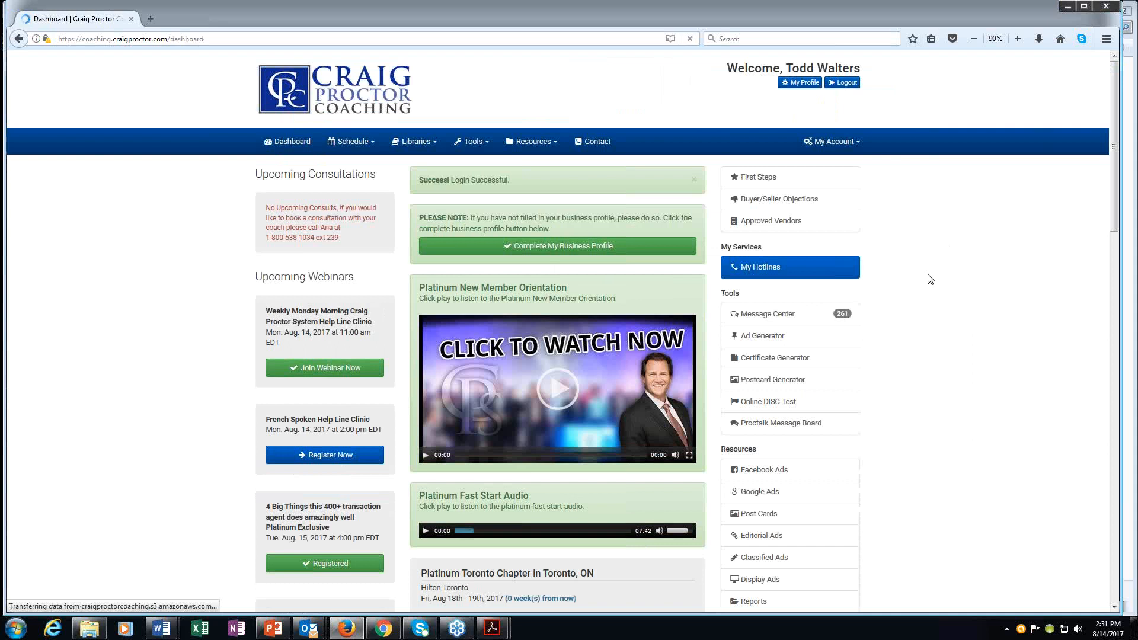
click(351, 141)
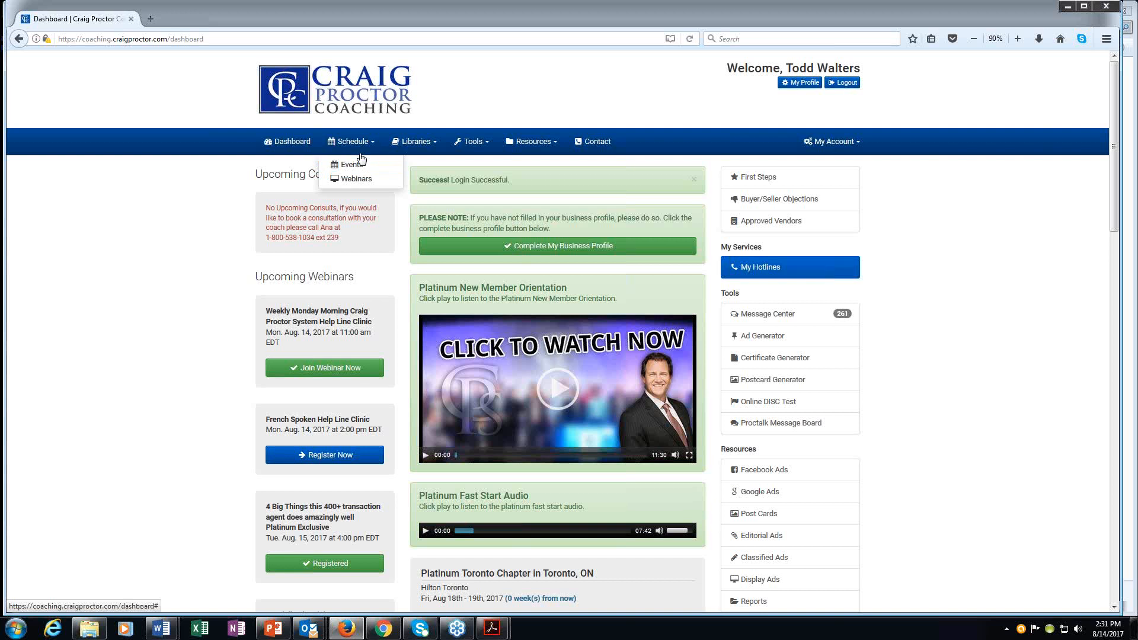
Step: Show the Upcoming Events table, scrolled down to the Orlando conference listing
click(352, 164)
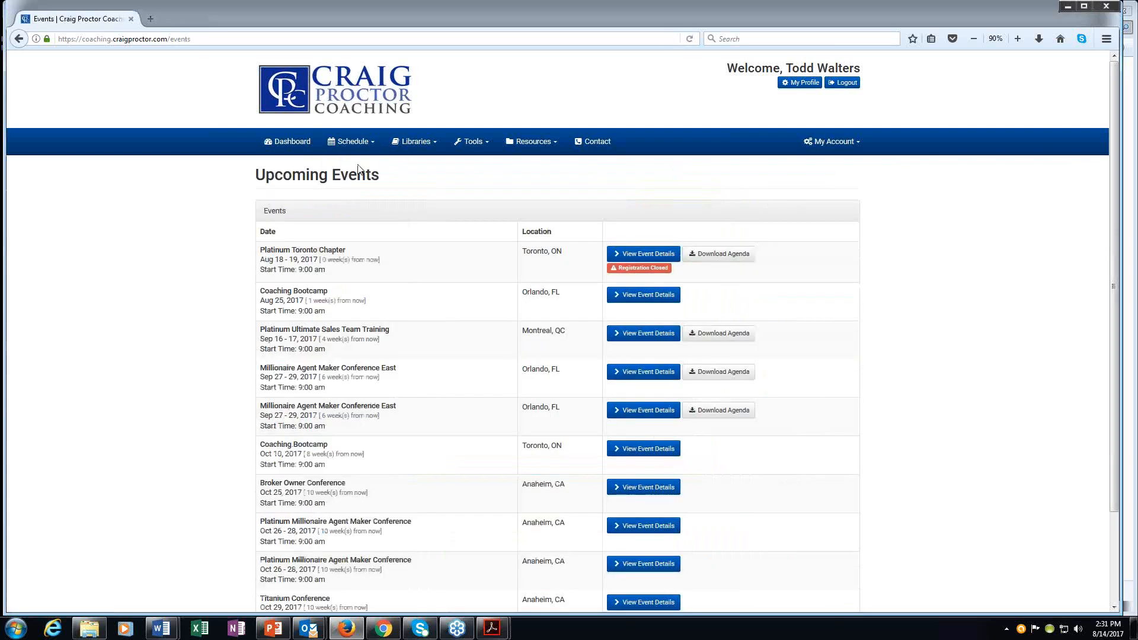
scroll(down, 3)
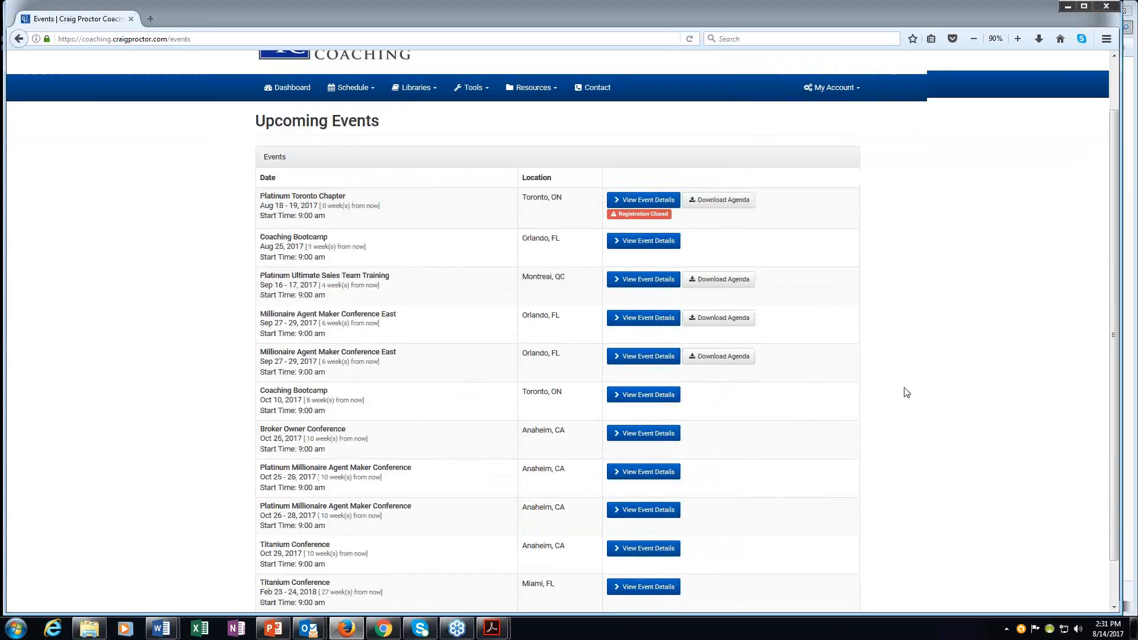
scroll(down, 3)
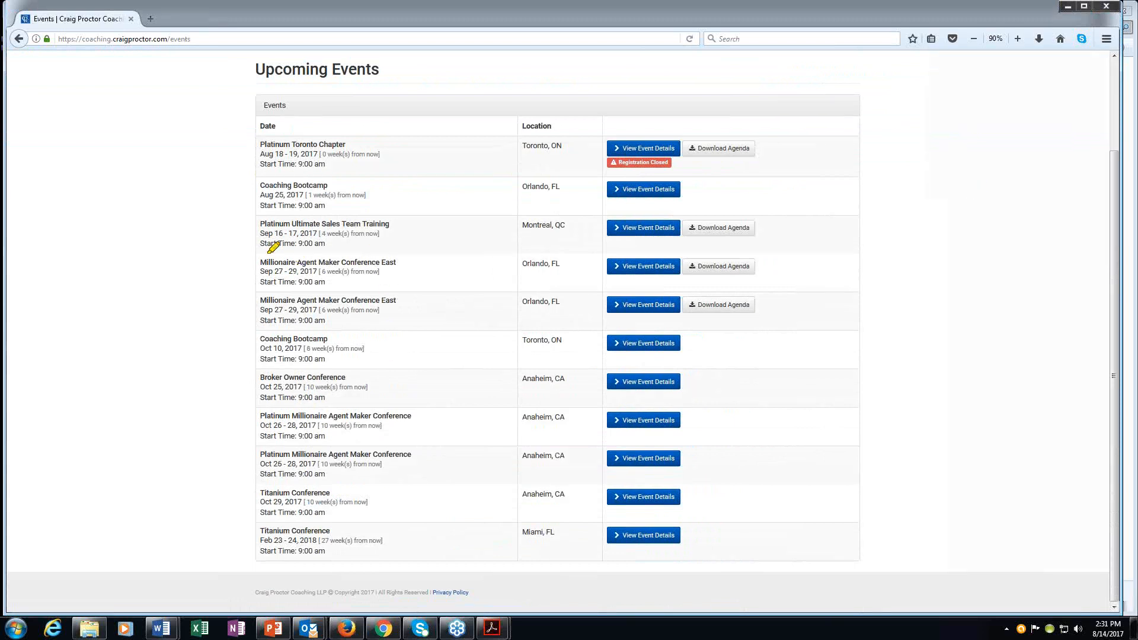
mouse_move(237, 262)
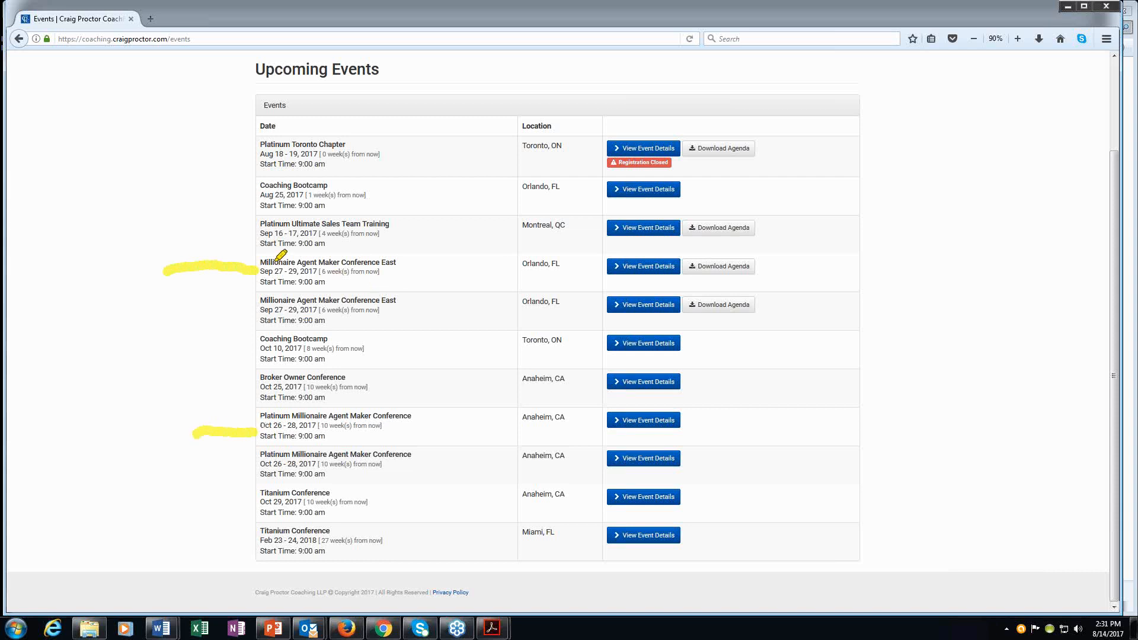
mouse_move(426, 259)
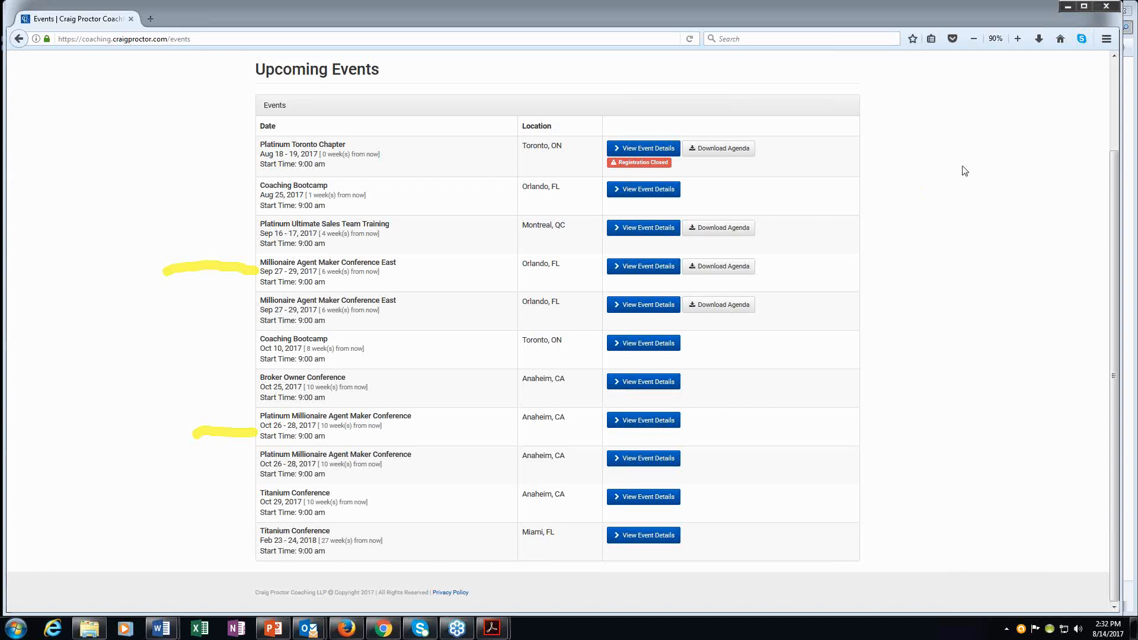
mouse_move(977, 180)
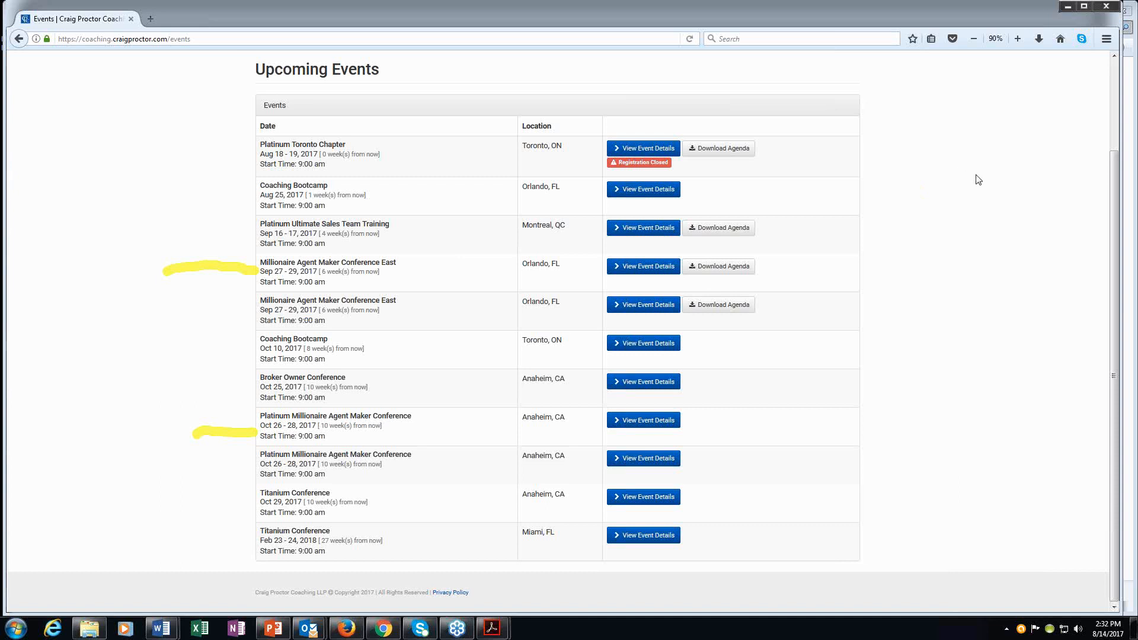
mouse_move(572, 592)
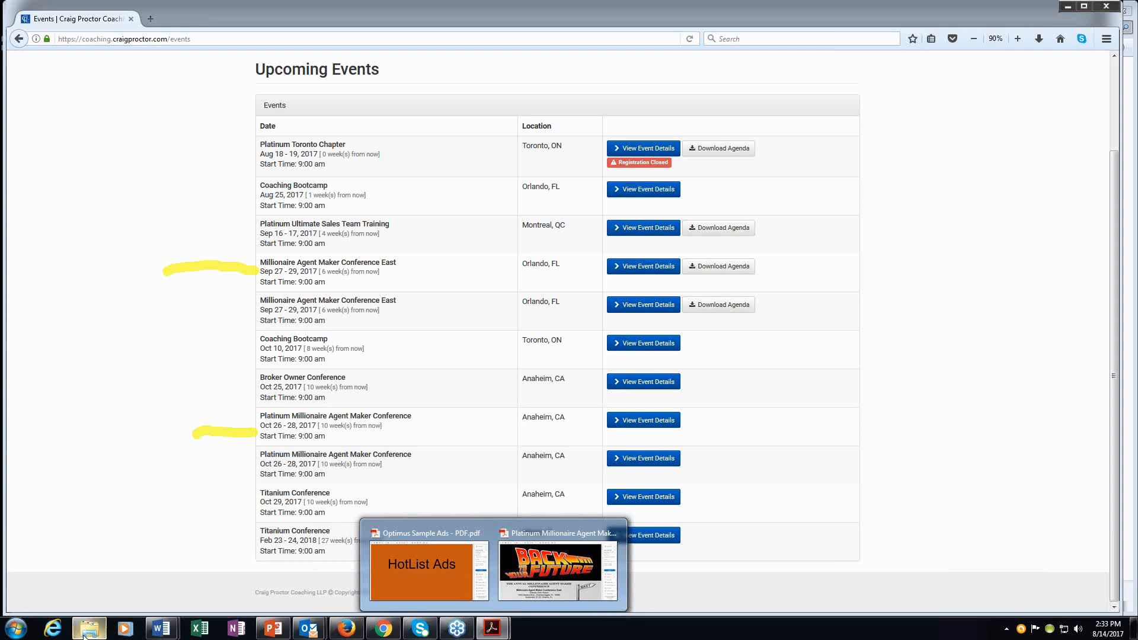
Step: Browse into the Orlando September 2017 folder and select the 12 Time Manager System folder
click(87, 629)
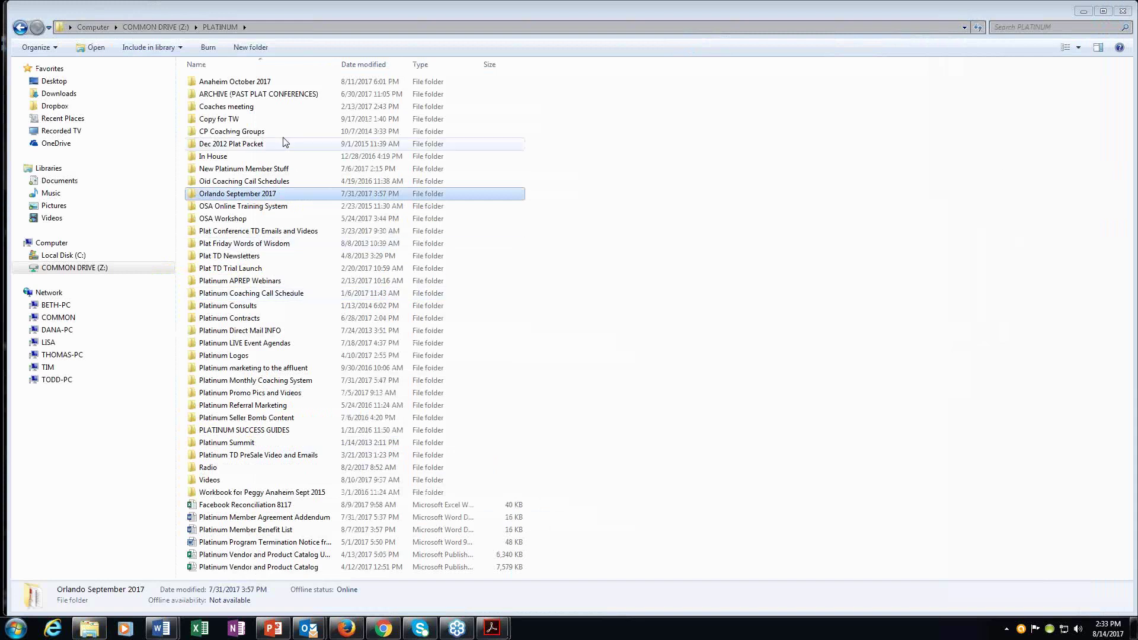
mouse_move(131, 50)
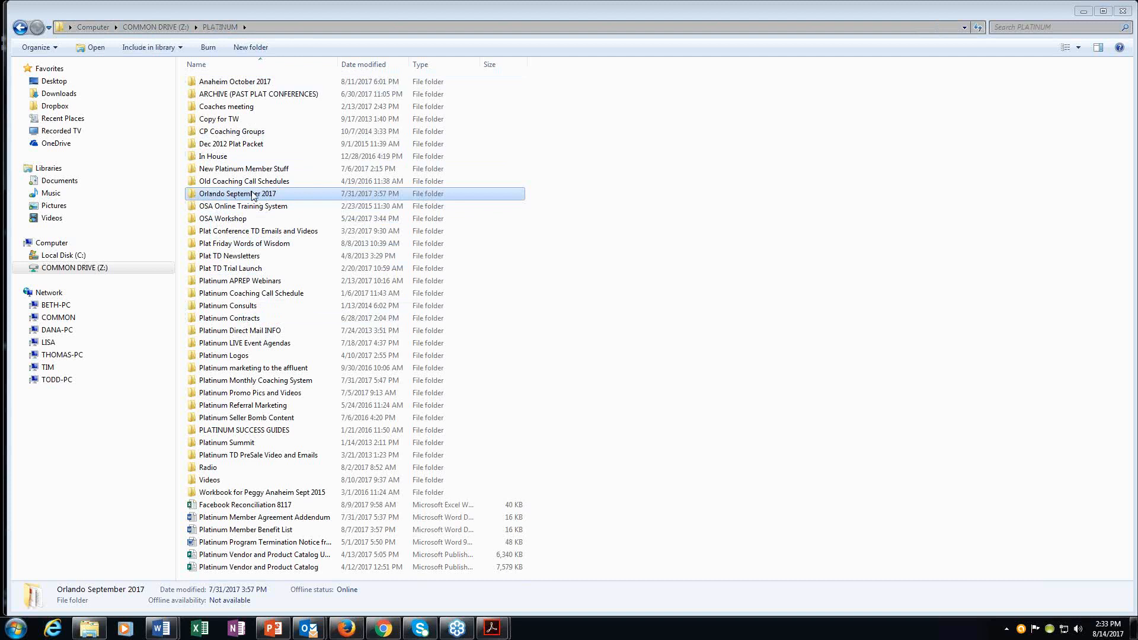
double_click(237, 193)
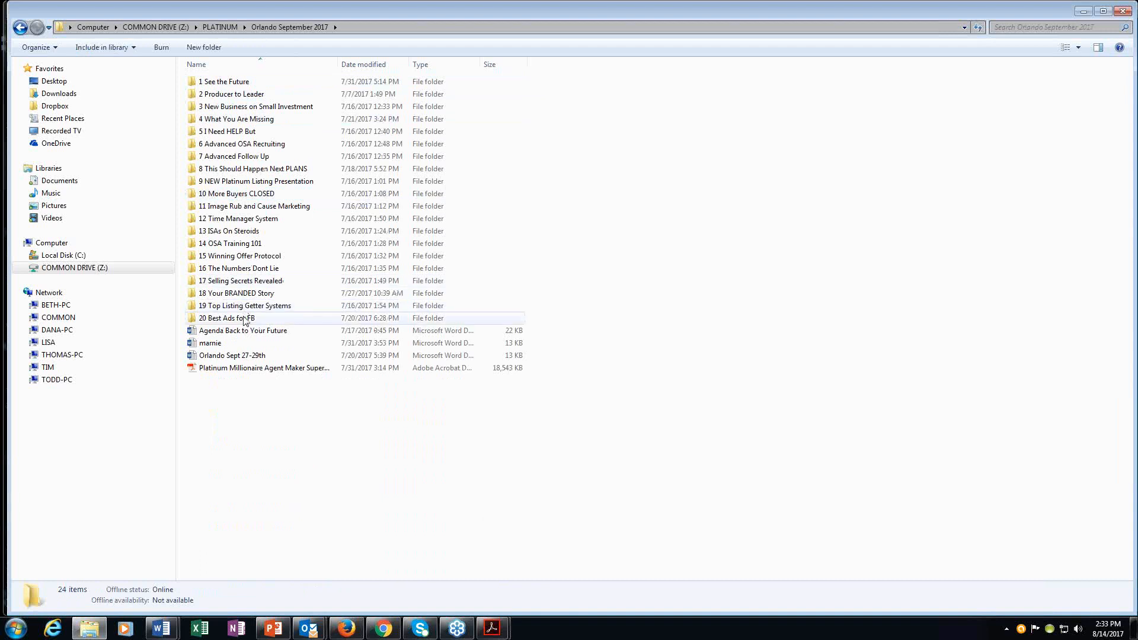
mouse_move(244, 319)
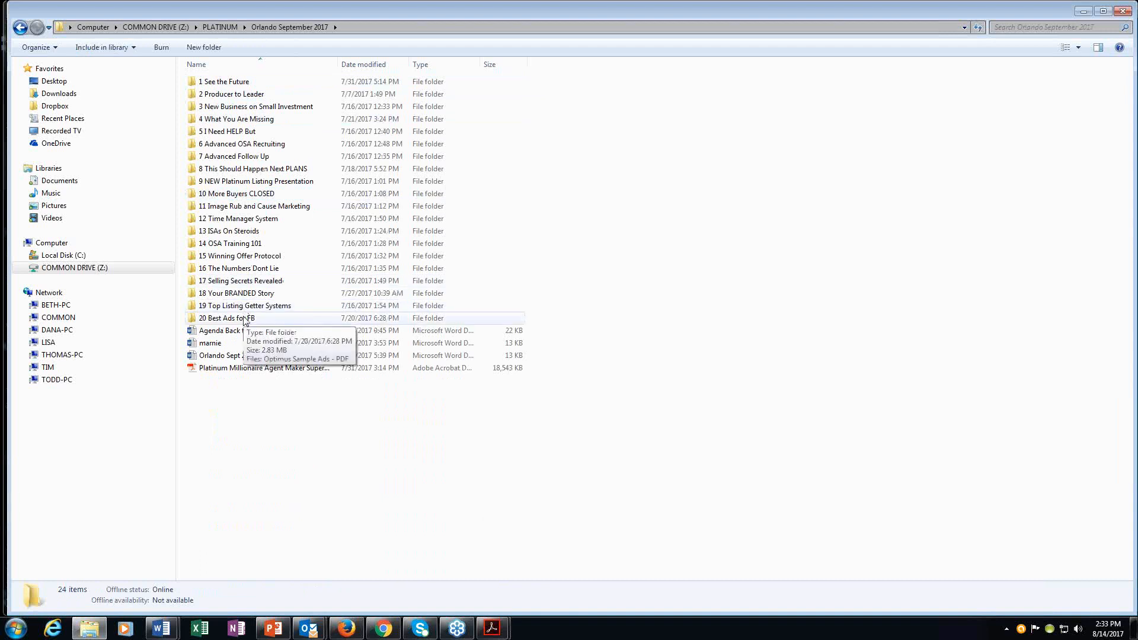
mouse_move(951, 109)
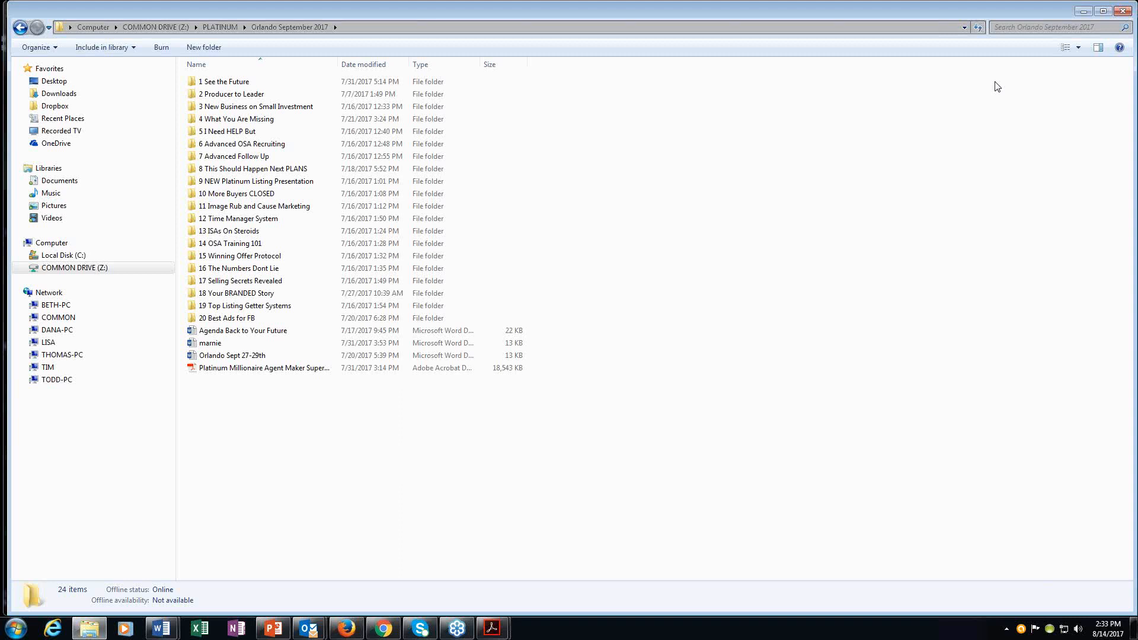
click(235, 218)
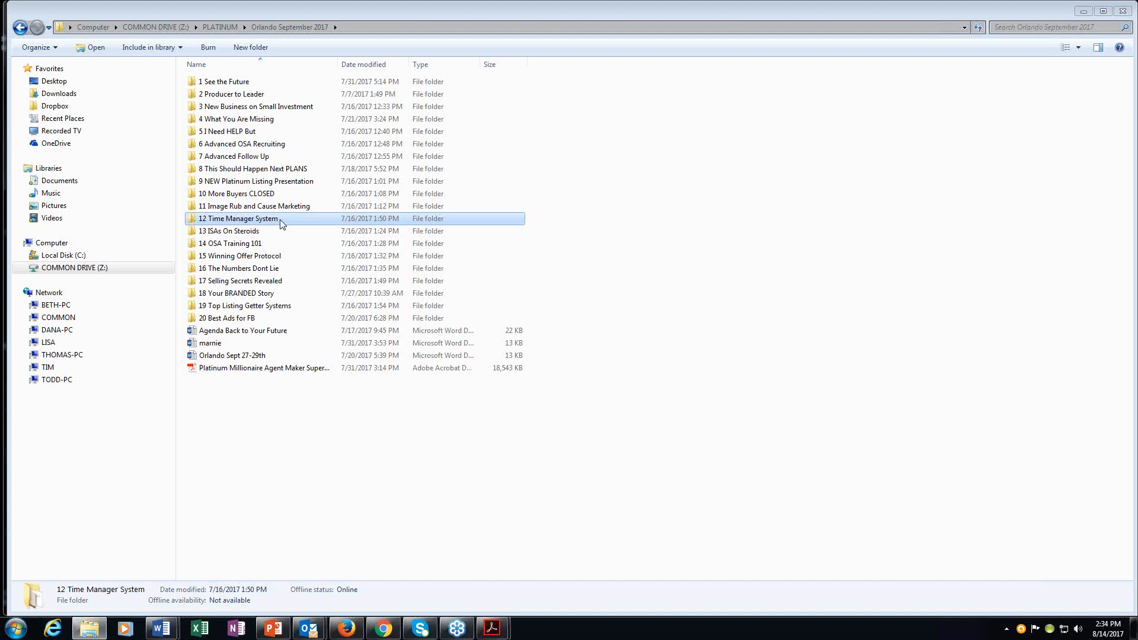
Step: Show the six session files inside the 12 Time Manager System folder
double_click(234, 218)
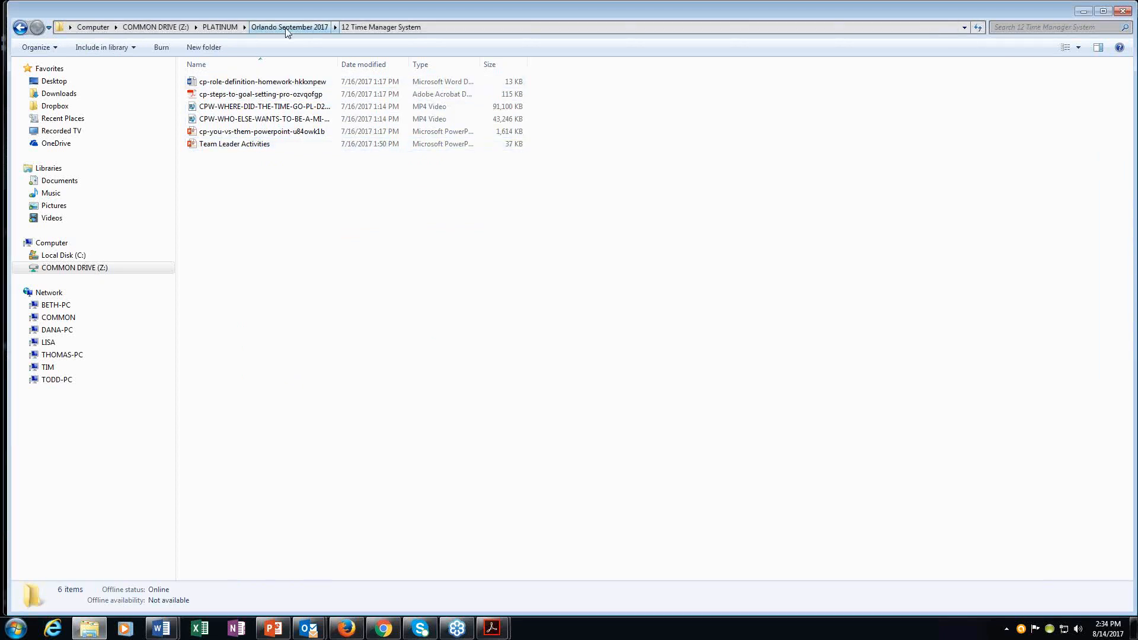
Step: Return to the Orlando September 2017 folder via the breadcrumb
click(291, 28)
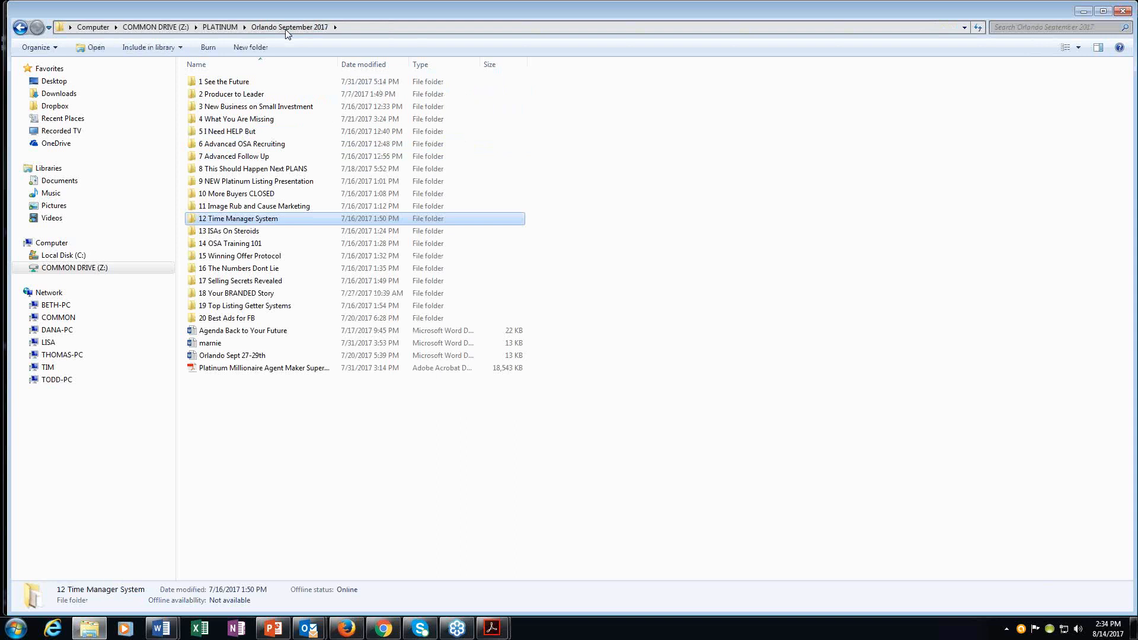
mouse_move(248, 232)
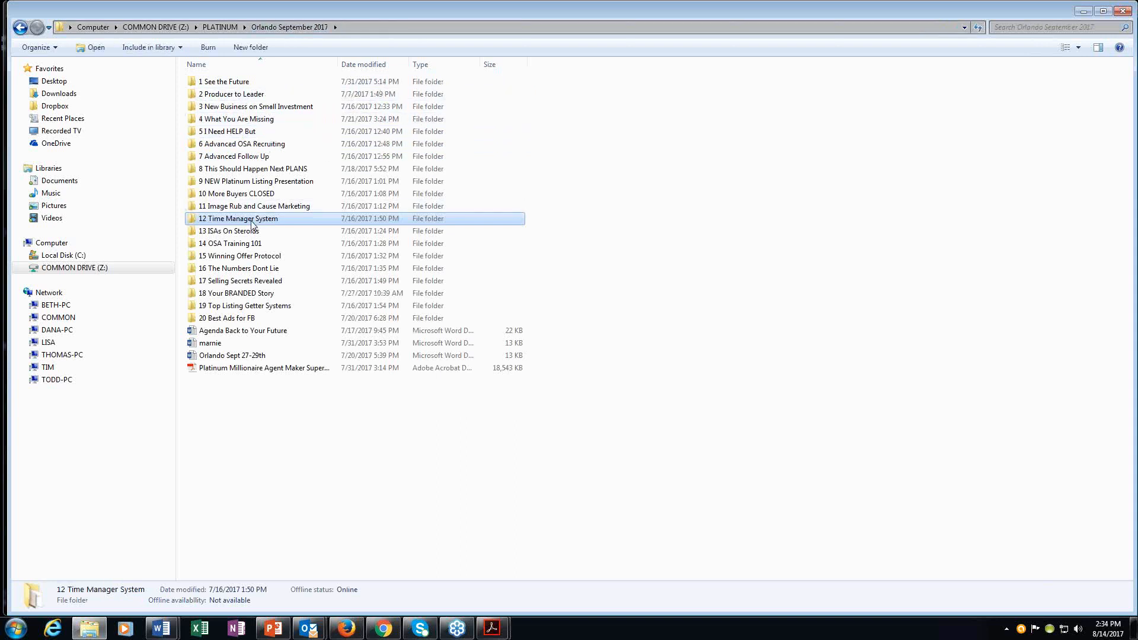
mouse_move(254, 225)
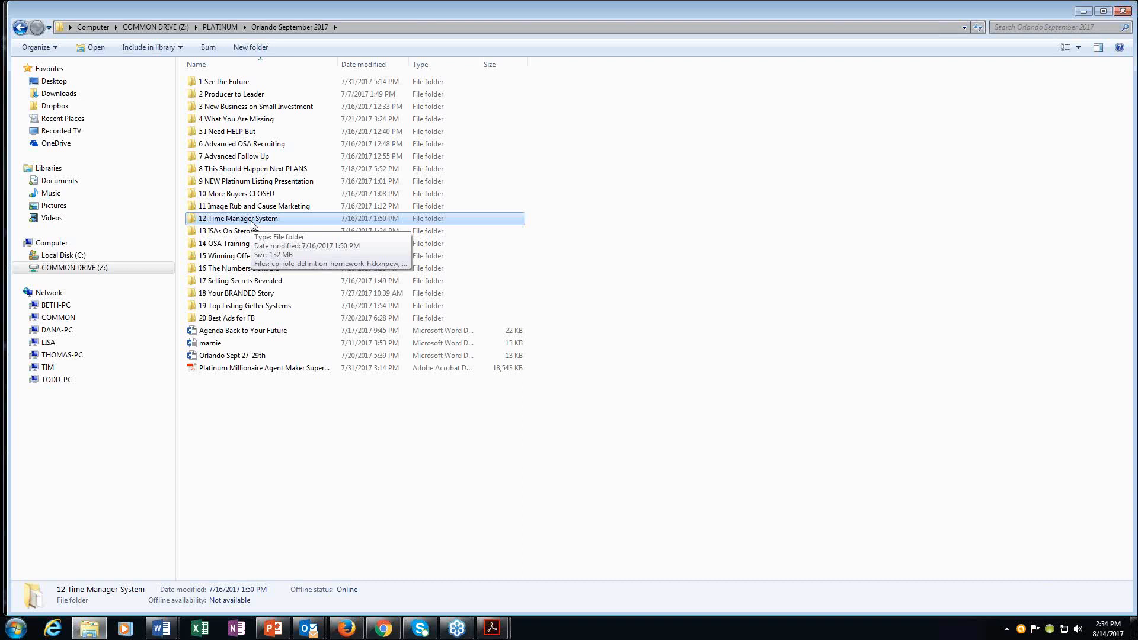
mouse_move(660, 332)
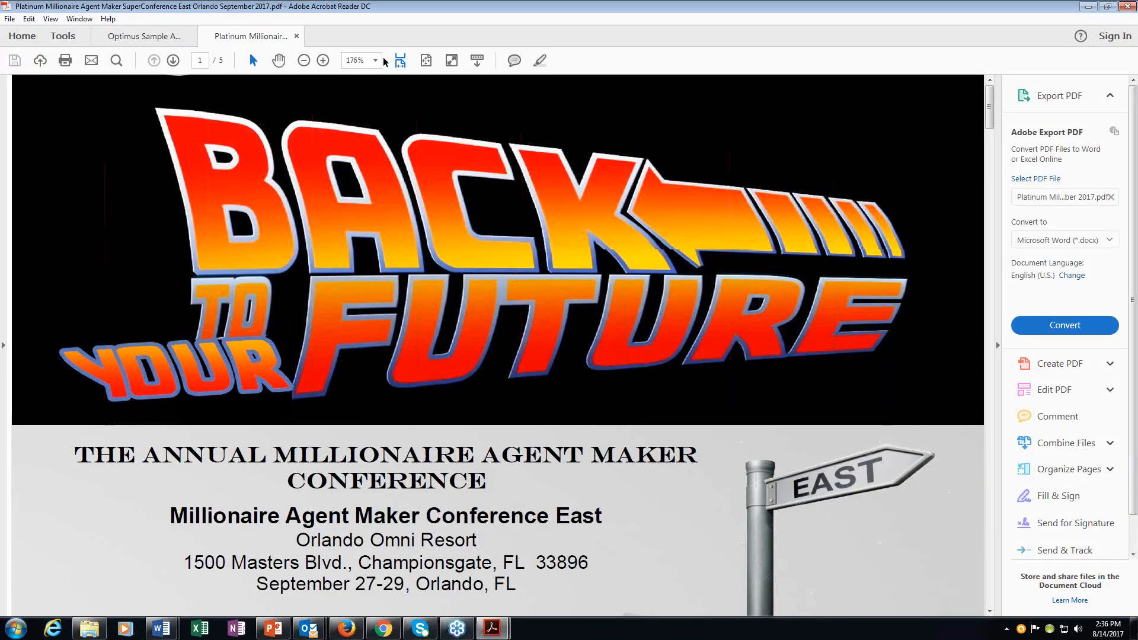
click(379, 60)
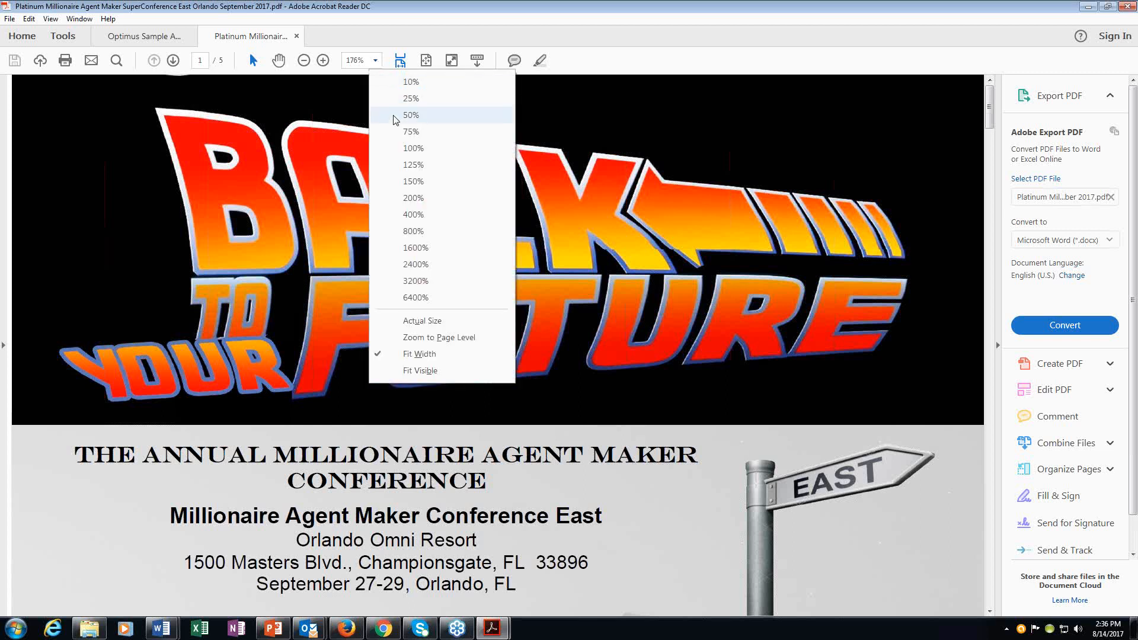
click(416, 148)
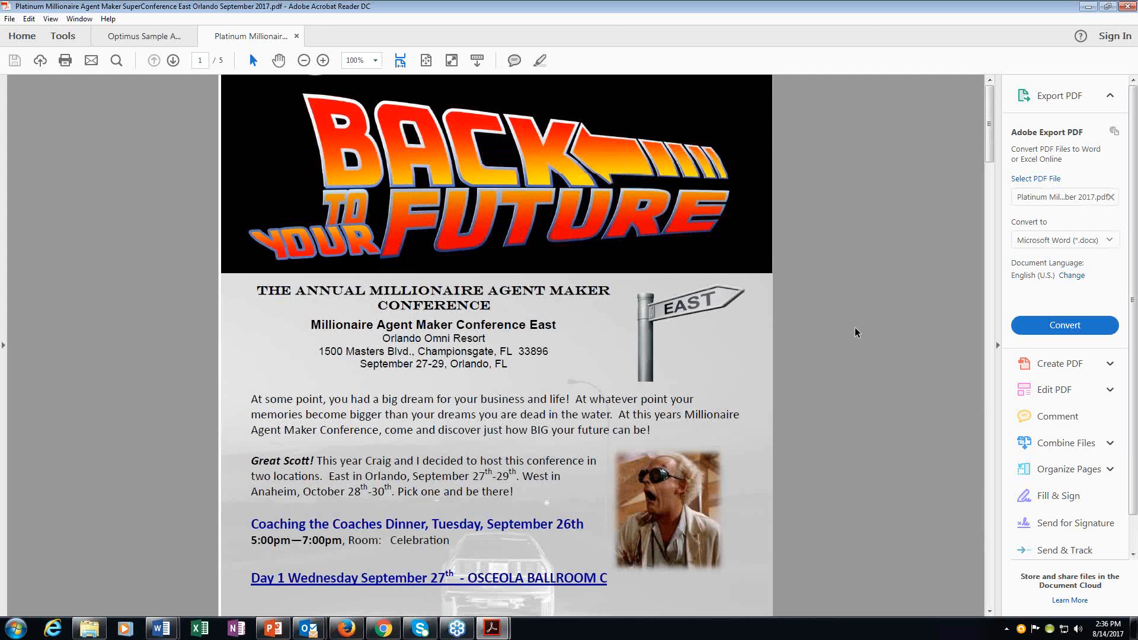
mouse_move(770, 420)
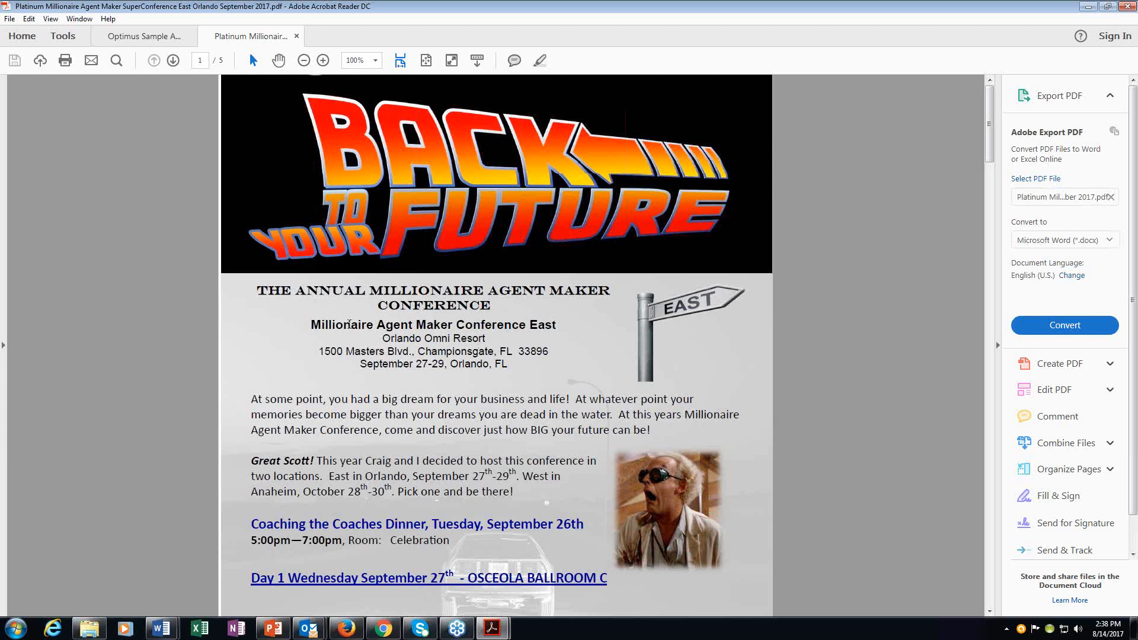
drag(381, 338, 530, 358)
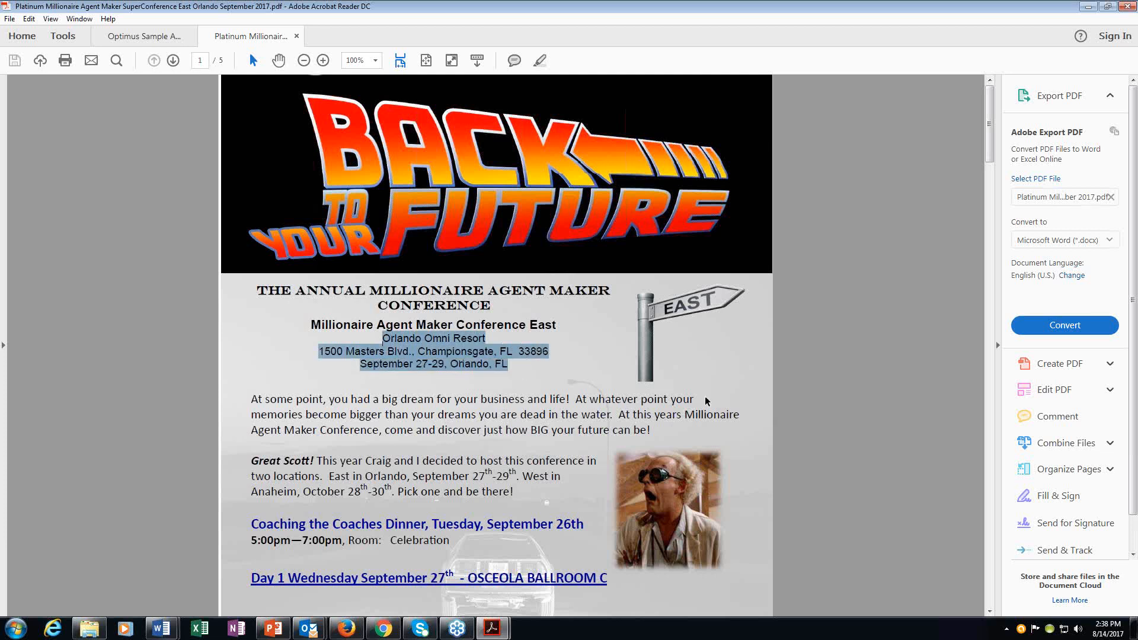
scroll(down, 3)
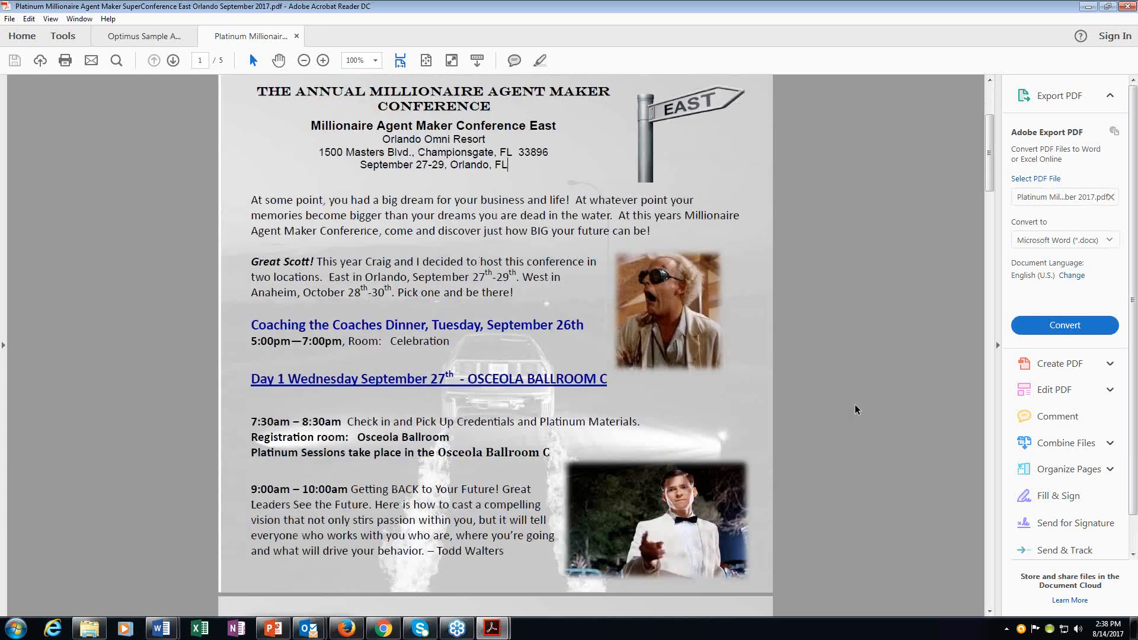
scroll(down, 3)
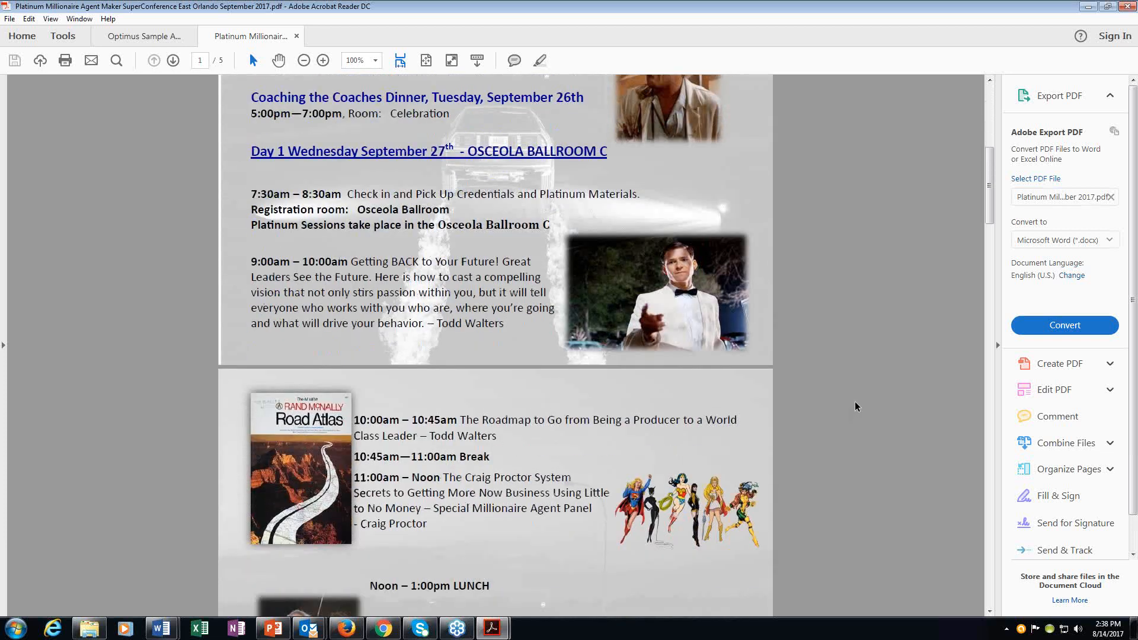
scroll(down, 3)
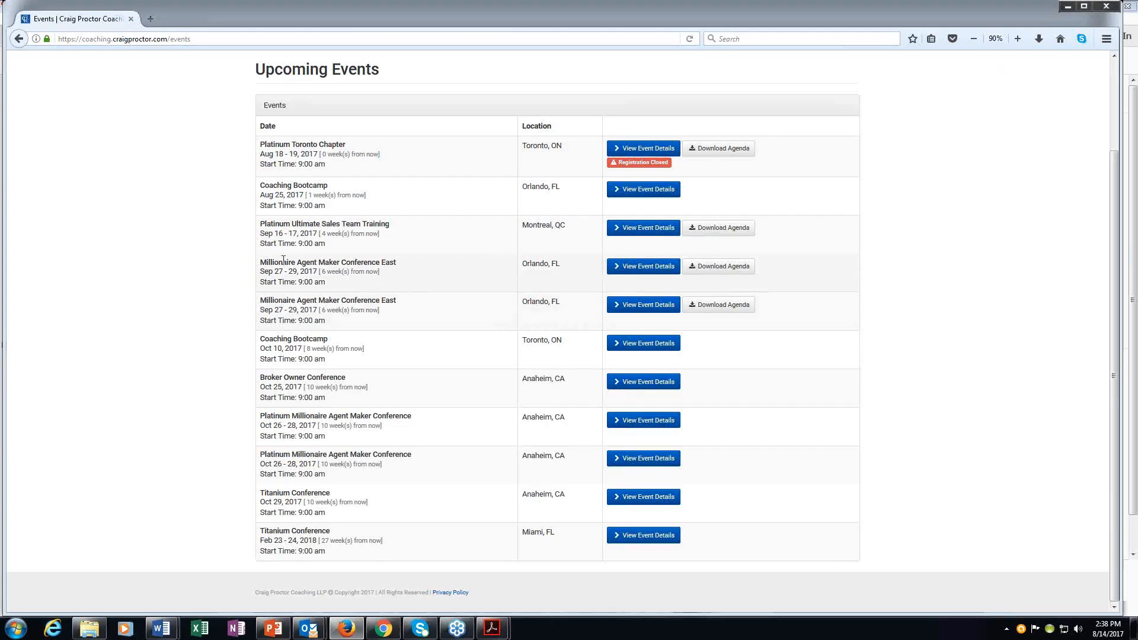
Step: Highlight the Millionaire Agent Maker Conference East row, then bring the agenda PDF back on screen
drag(260, 262, 355, 282)
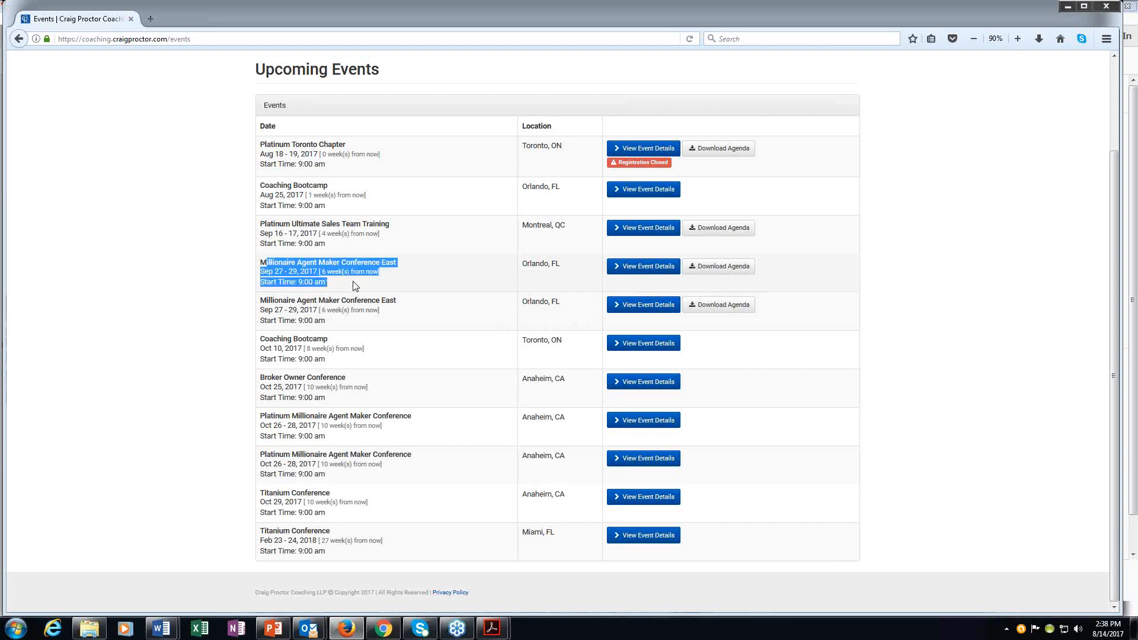
mouse_move(722, 266)
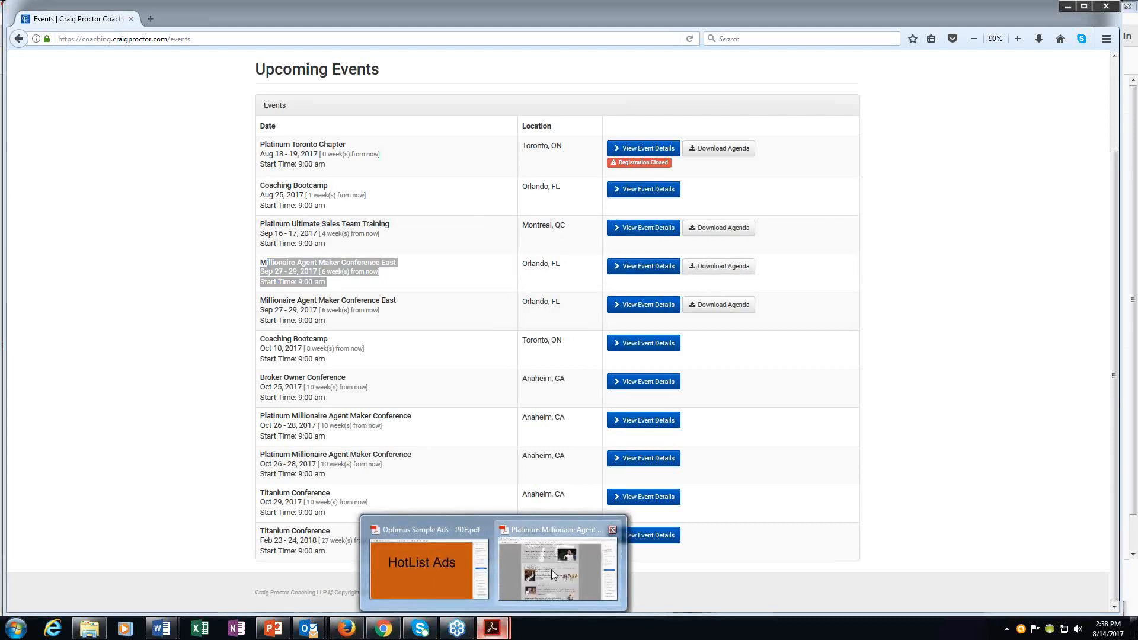
click(557, 569)
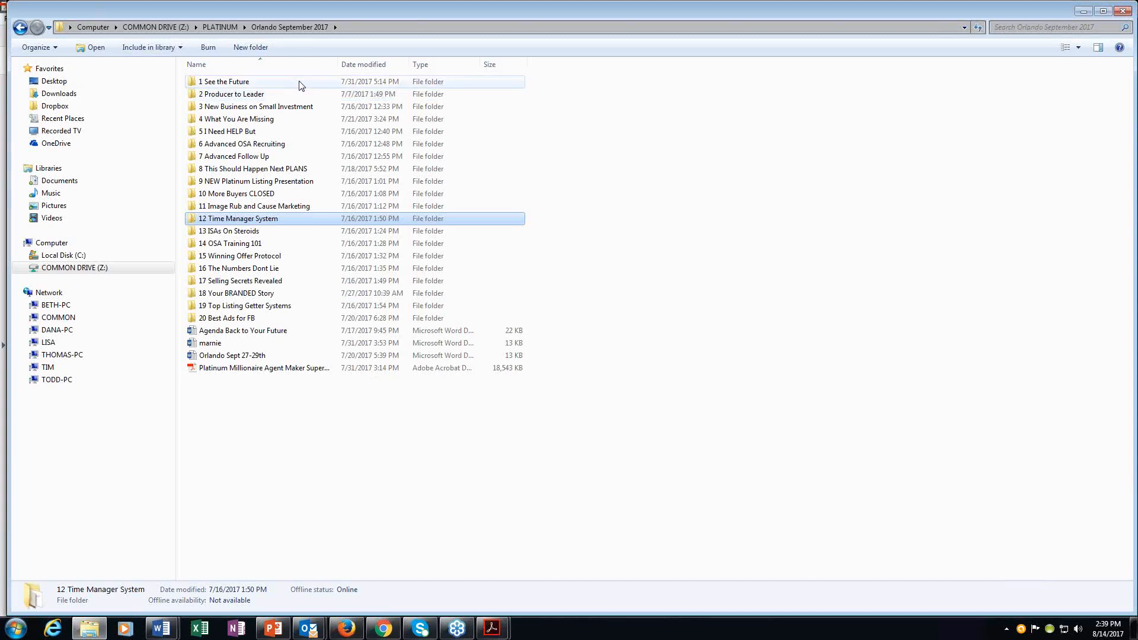
Step: Pick out the 1 See the Future and 2 Producer to Leader session folders
click(225, 81)
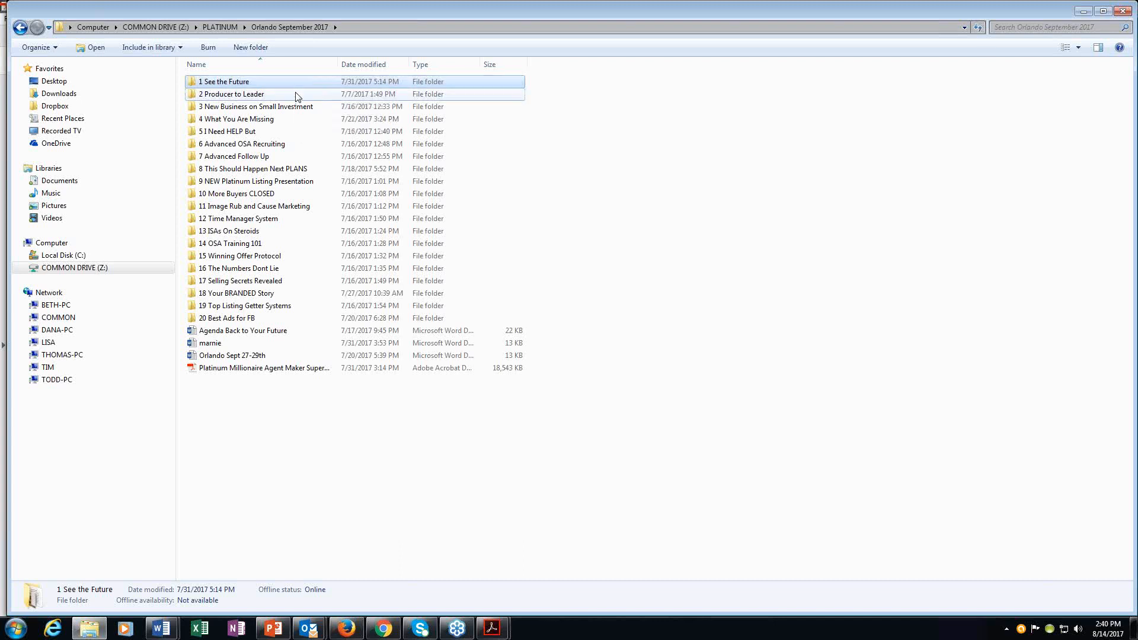
click(226, 94)
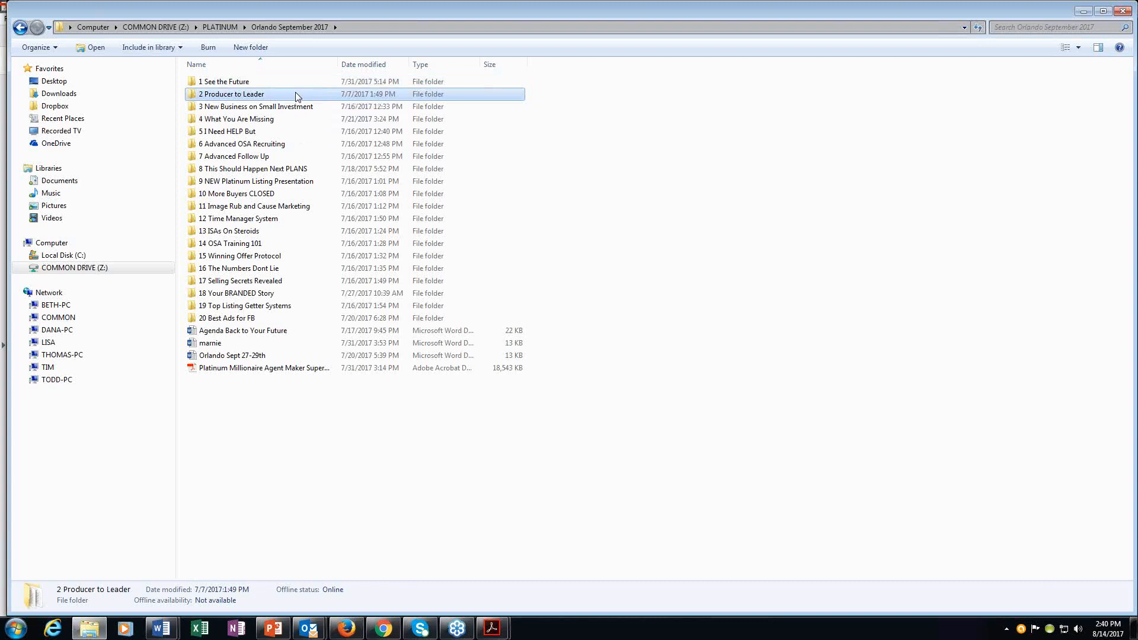
mouse_move(277, 107)
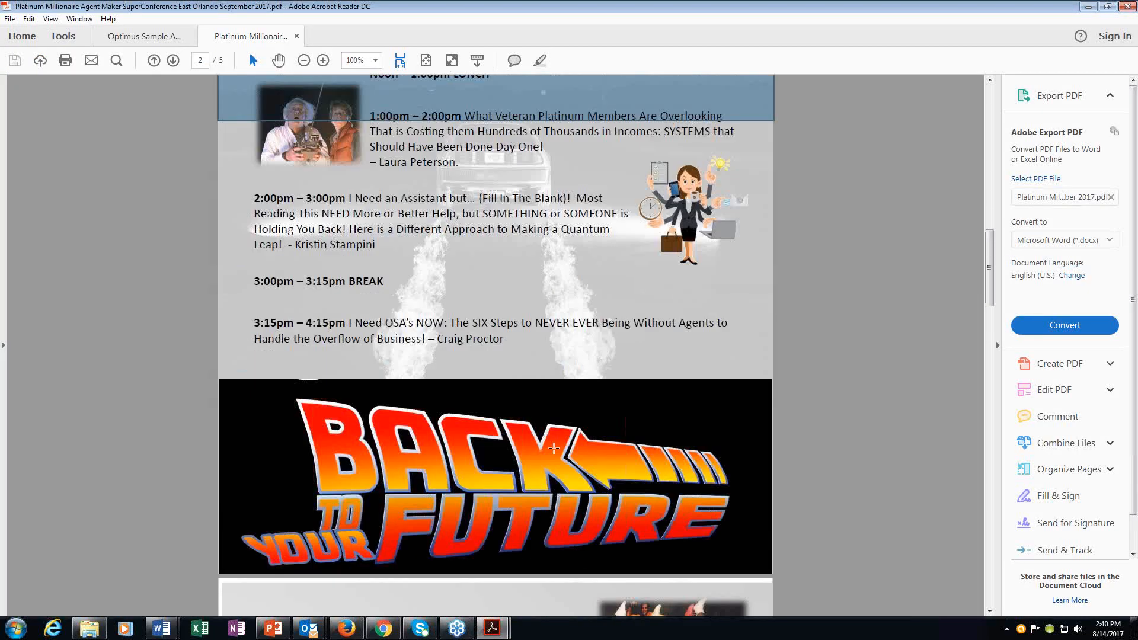
scroll(down, 3)
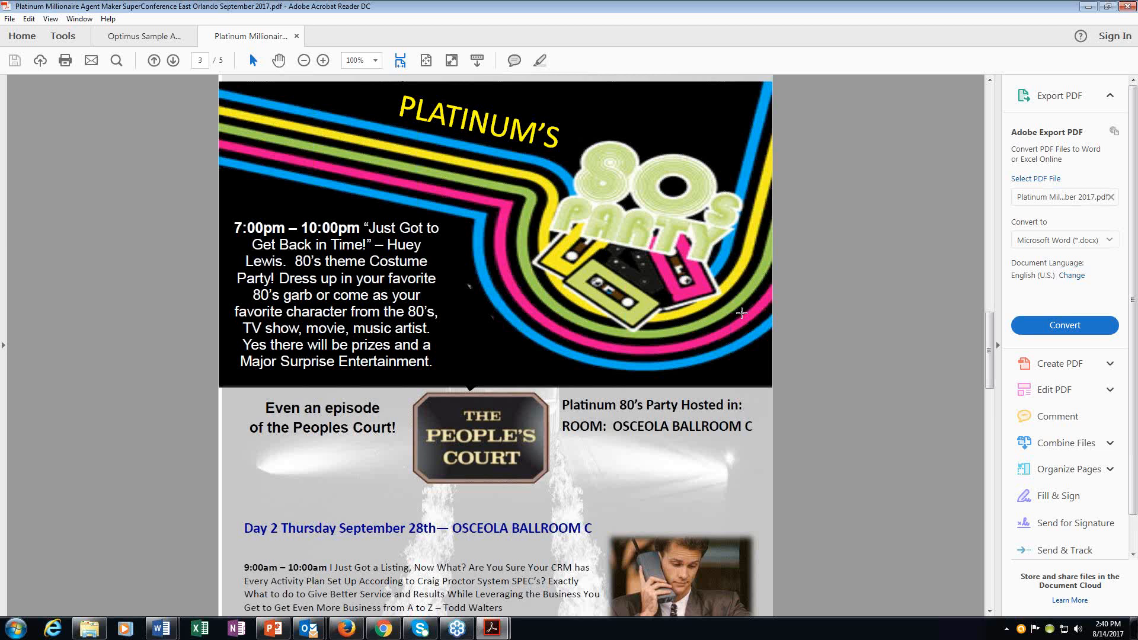
scroll(down, 3)
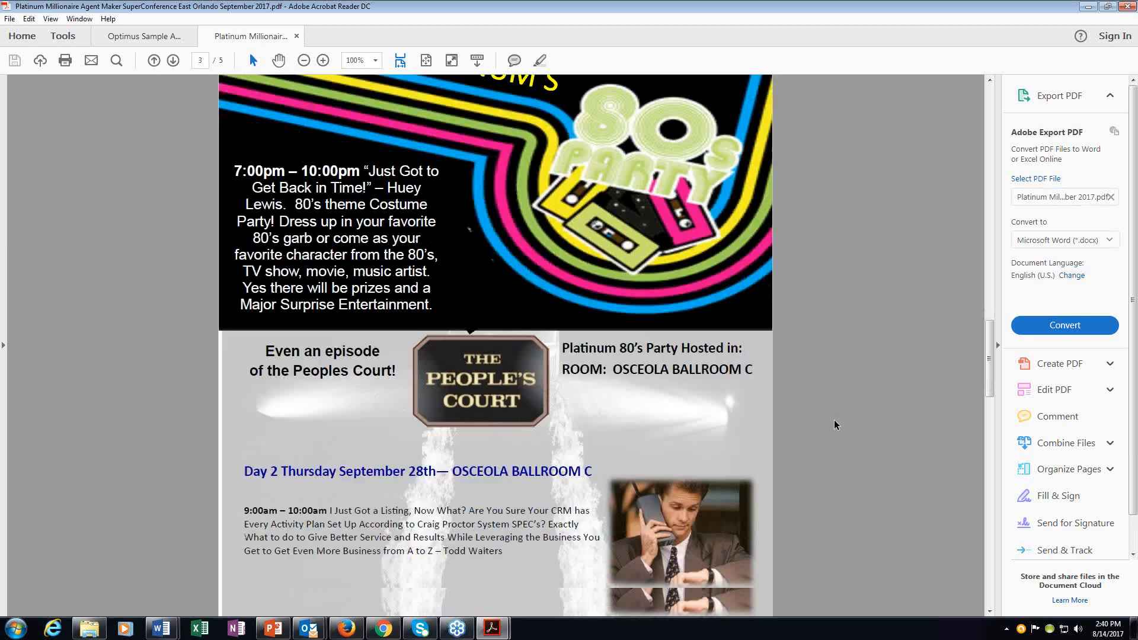
scroll(down, 3)
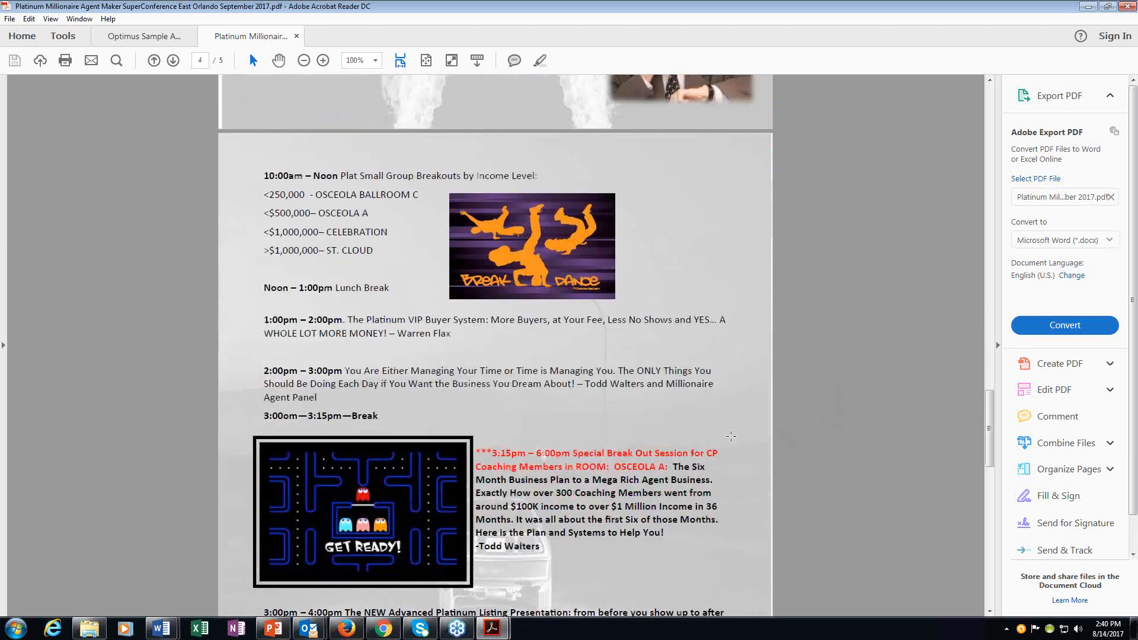
drag(263, 175, 318, 213)
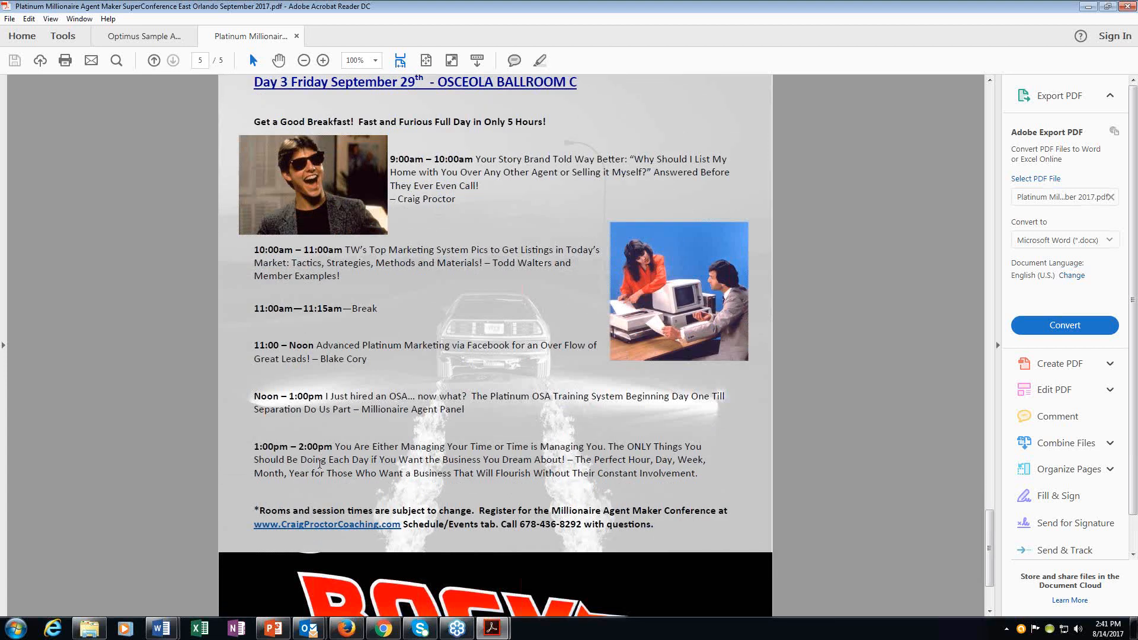
drag(254, 447, 704, 460)
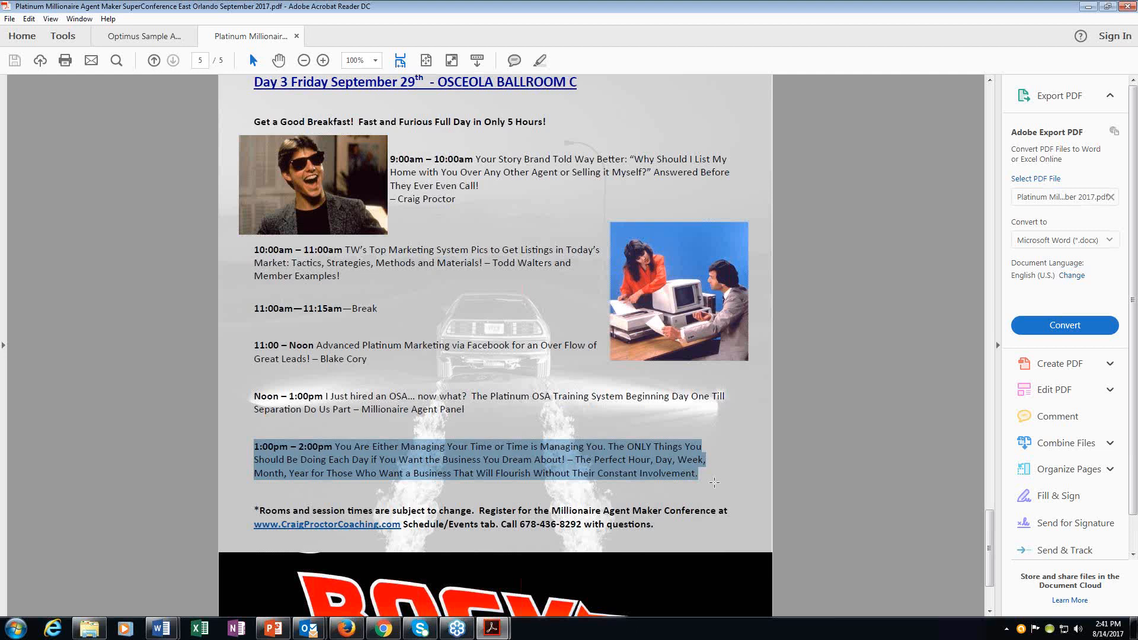
mouse_move(799, 531)
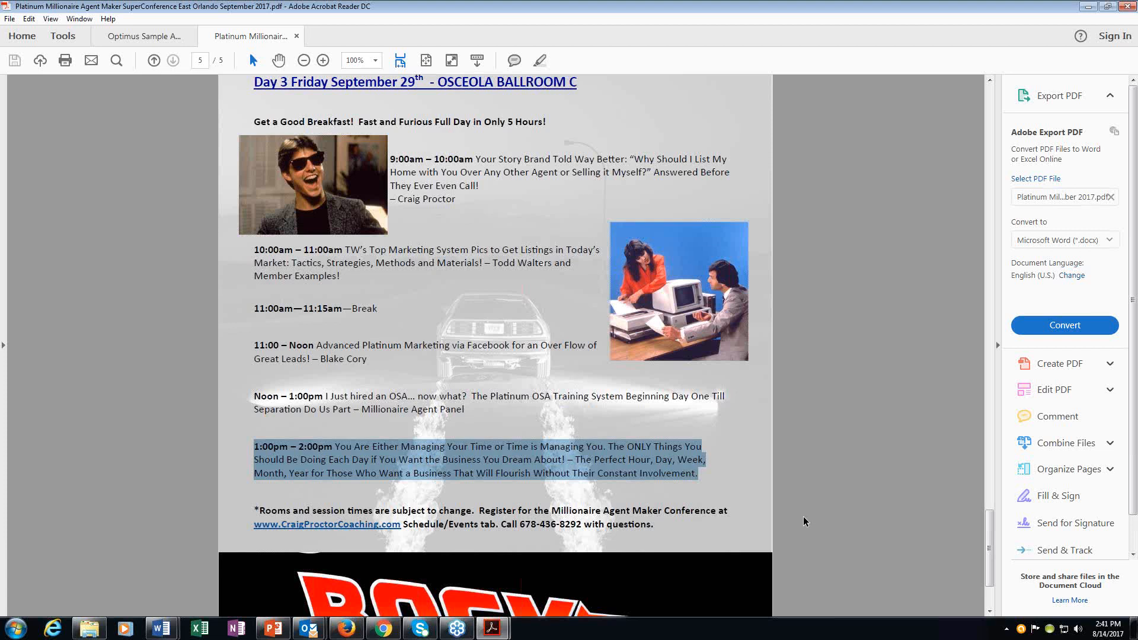
click(173, 61)
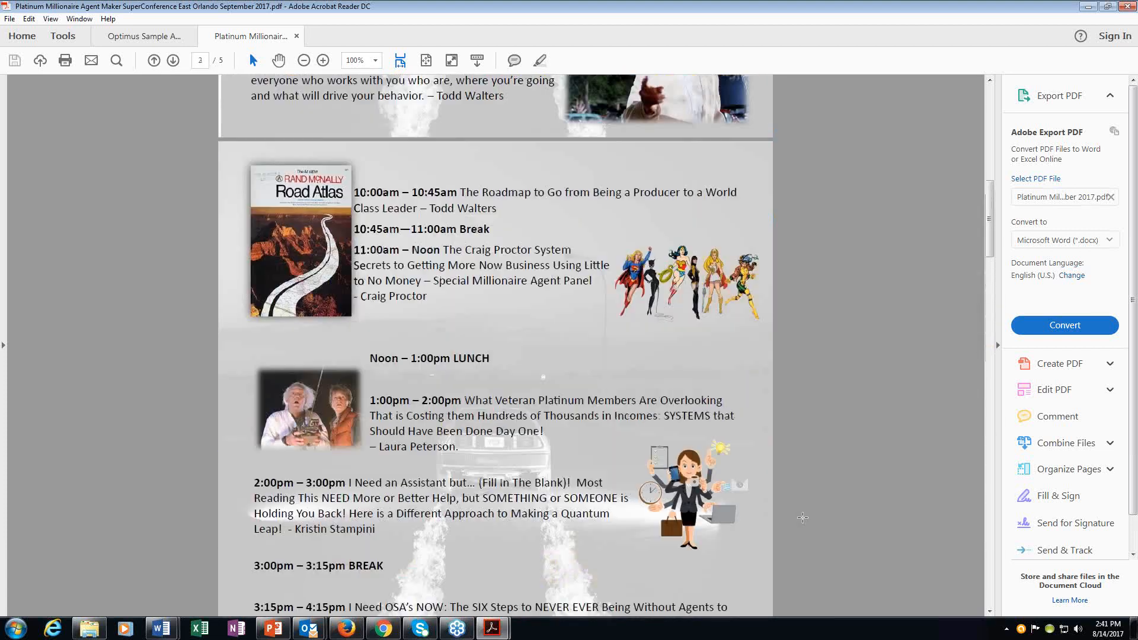
click(154, 60)
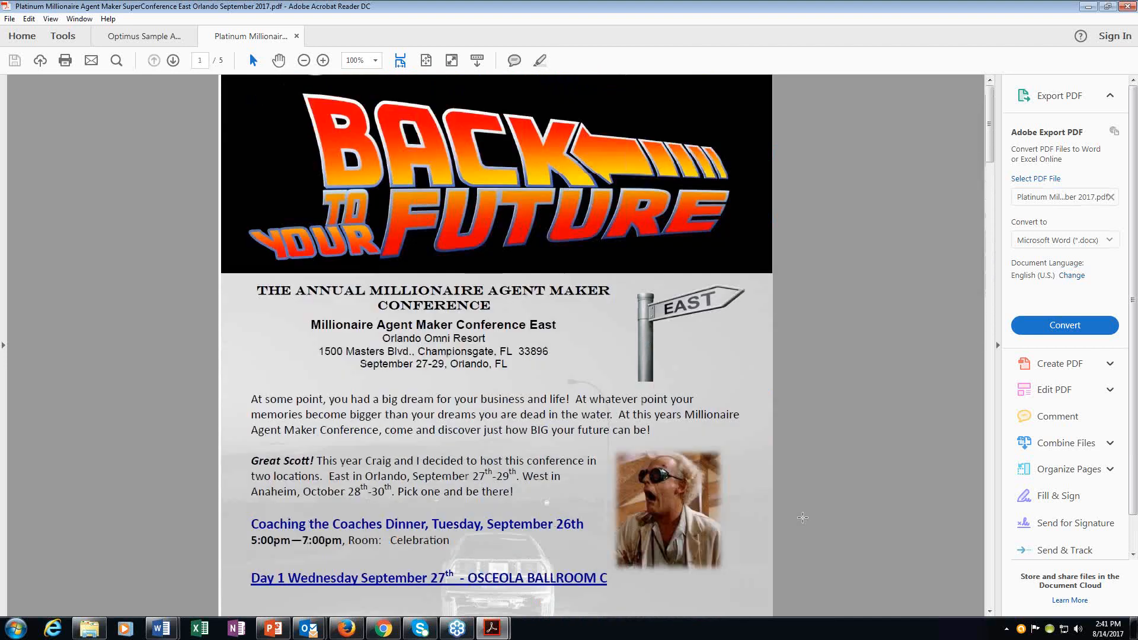
mouse_move(664, 547)
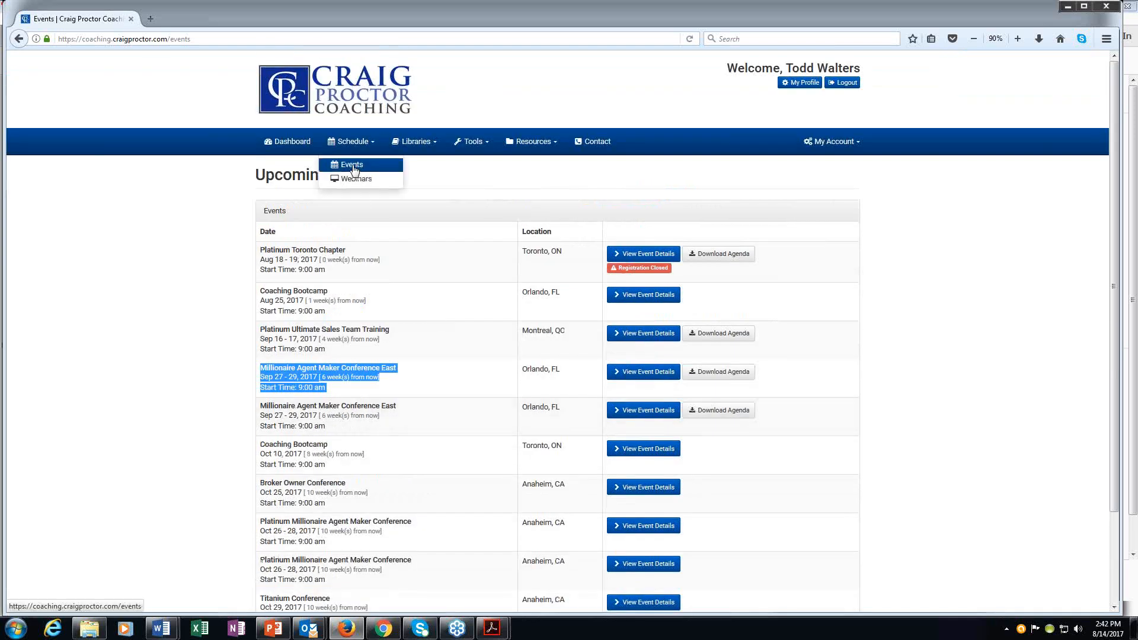
mouse_move(697, 378)
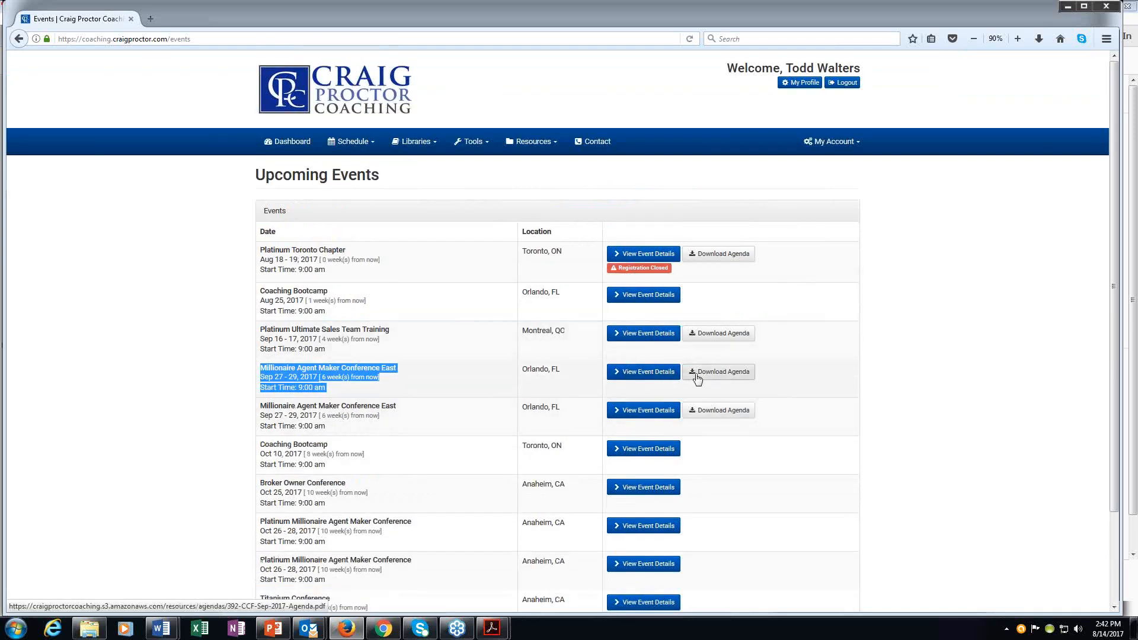
mouse_move(646, 377)
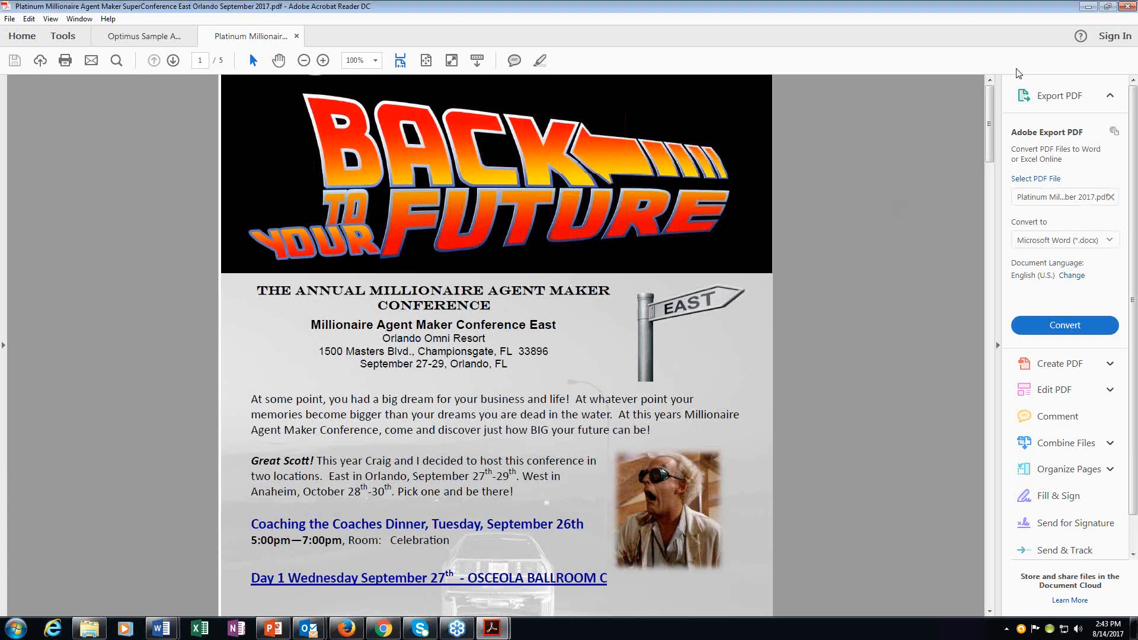
mouse_move(996, 74)
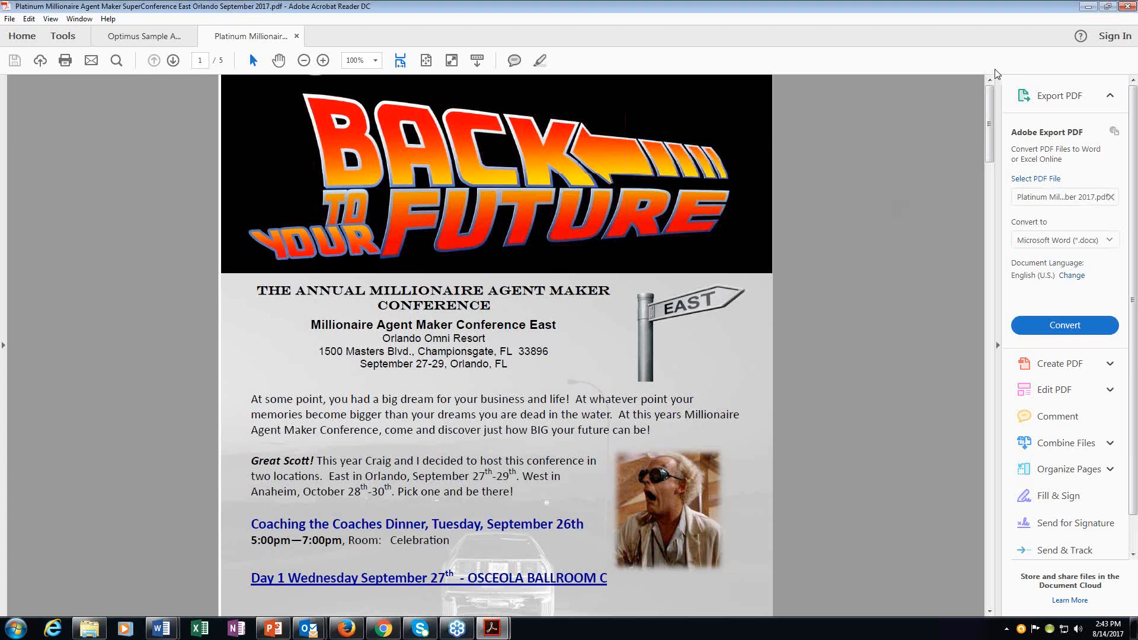